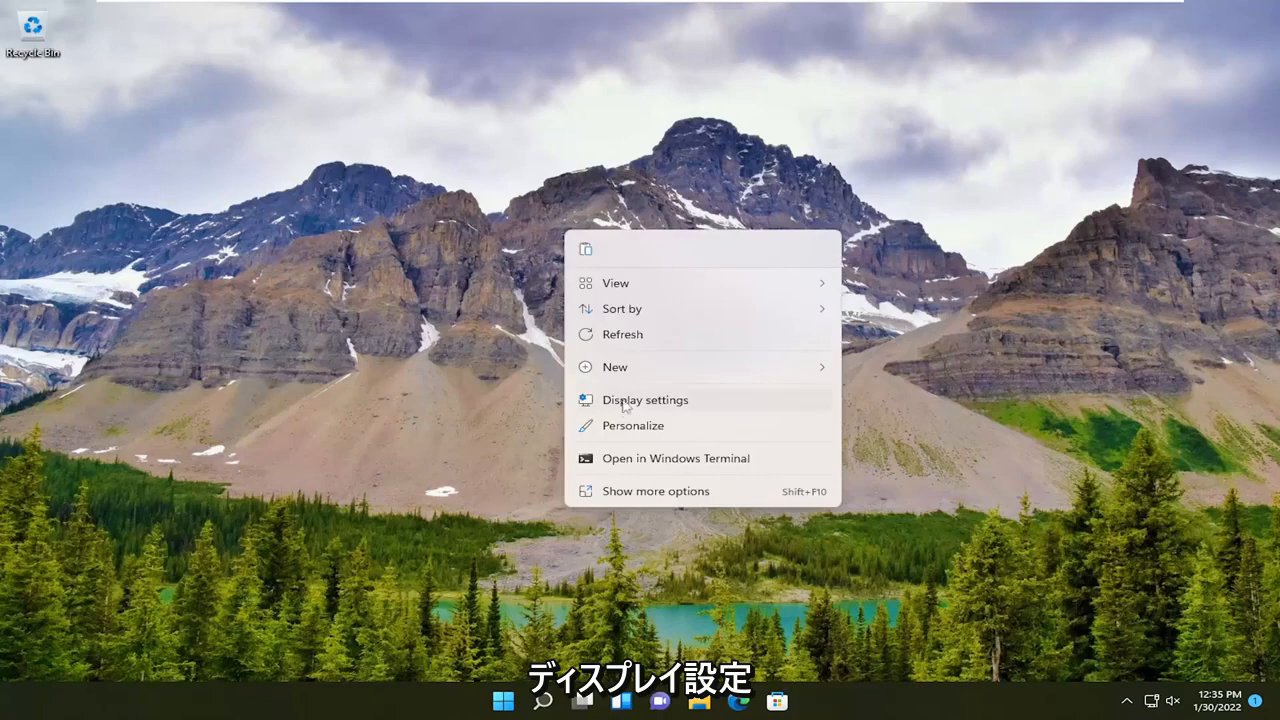
# Launch Display settings from the desktop context menu.
pyautogui.click(644, 400)
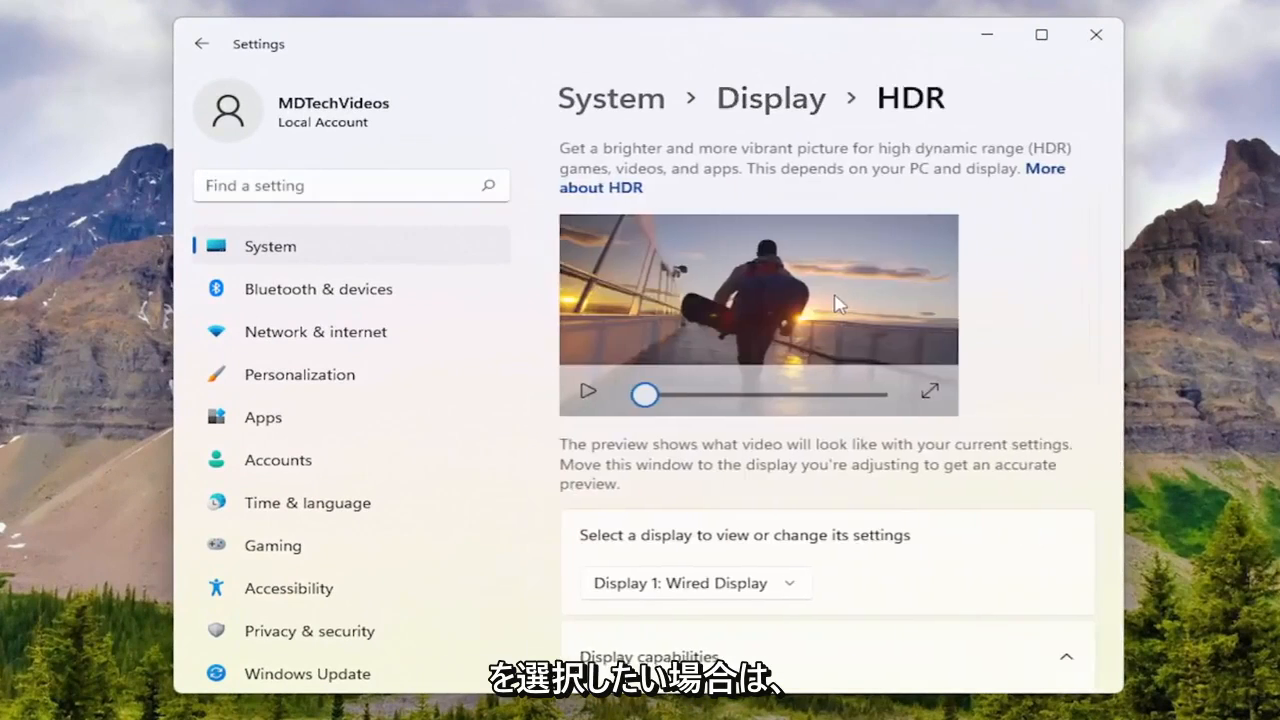
# Reveal Display 1's capabilities showing streaming HDR video and HDR both not supported.
pyautogui.scroll(-3)
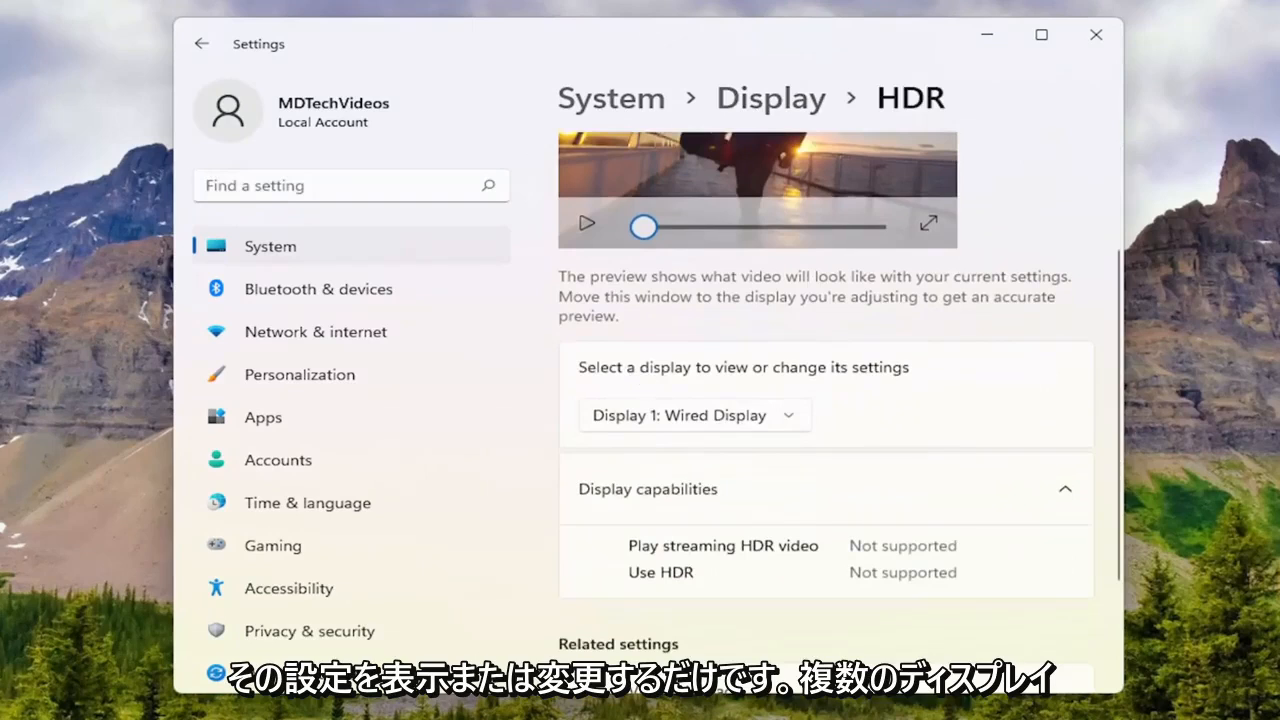
pyautogui.click(692, 414)
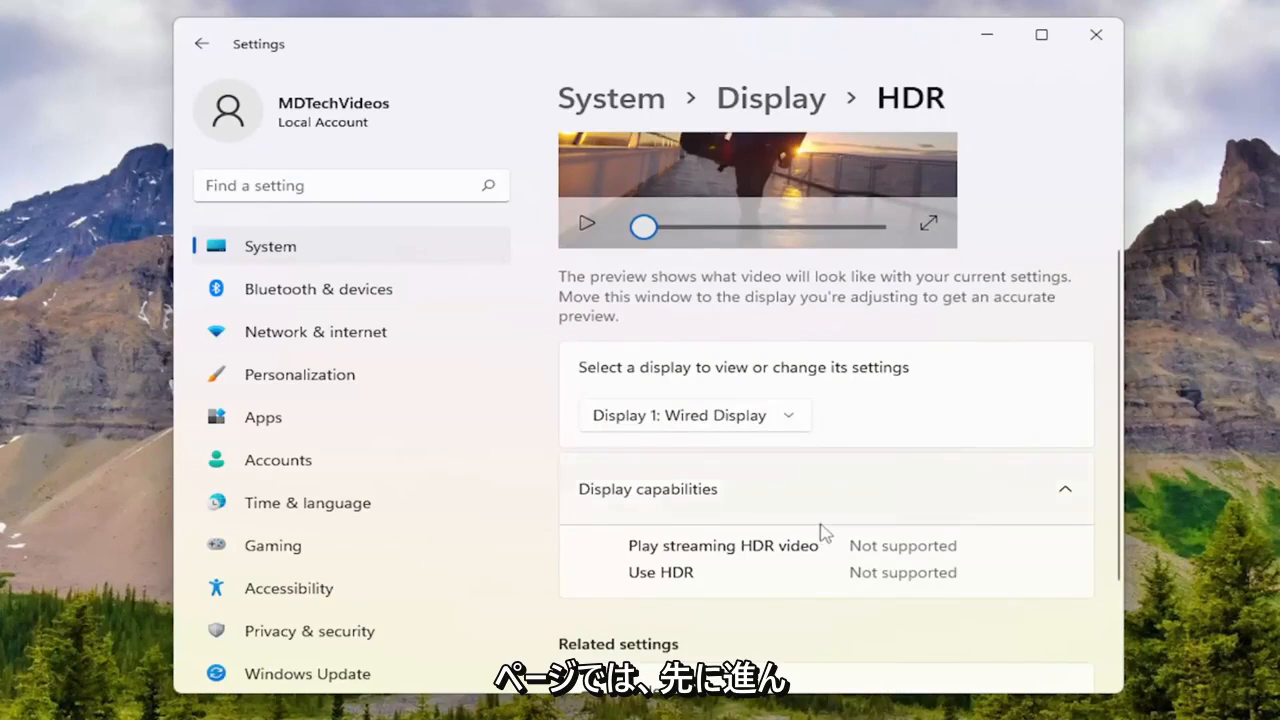
pyautogui.scroll(-3)
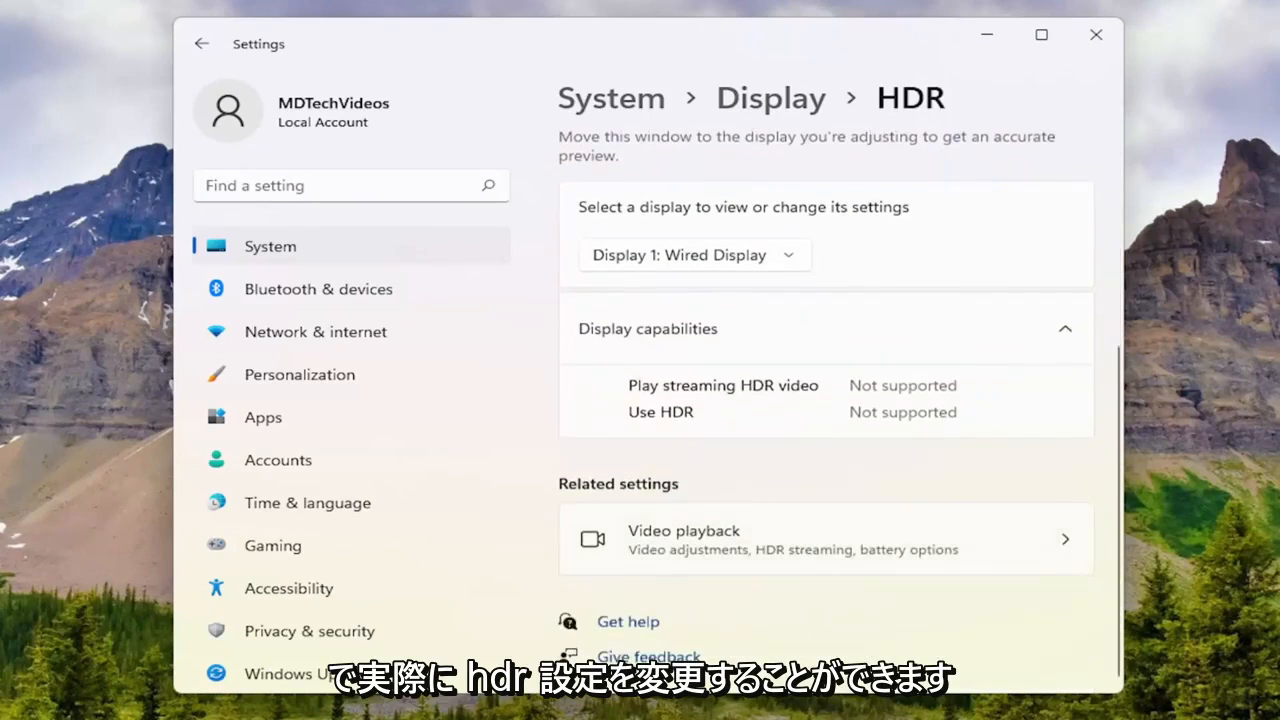
pyautogui.moveTo(708, 378)
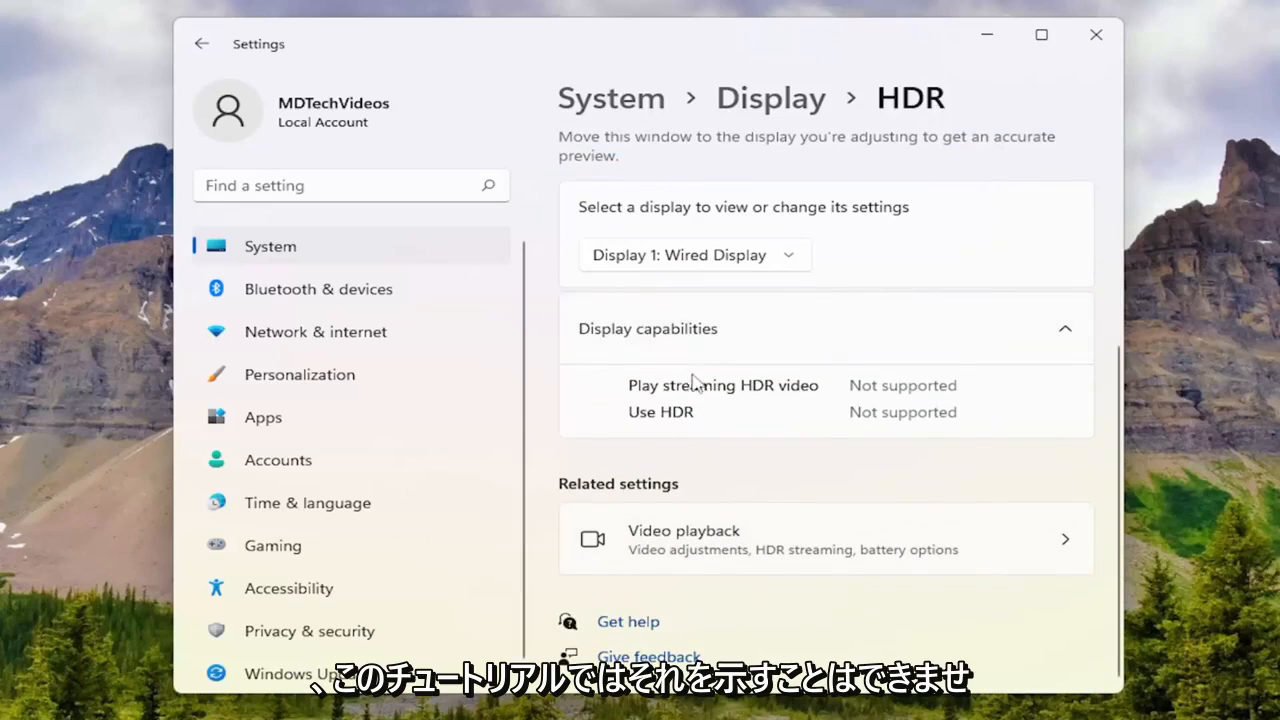
pyautogui.moveTo(784, 450)
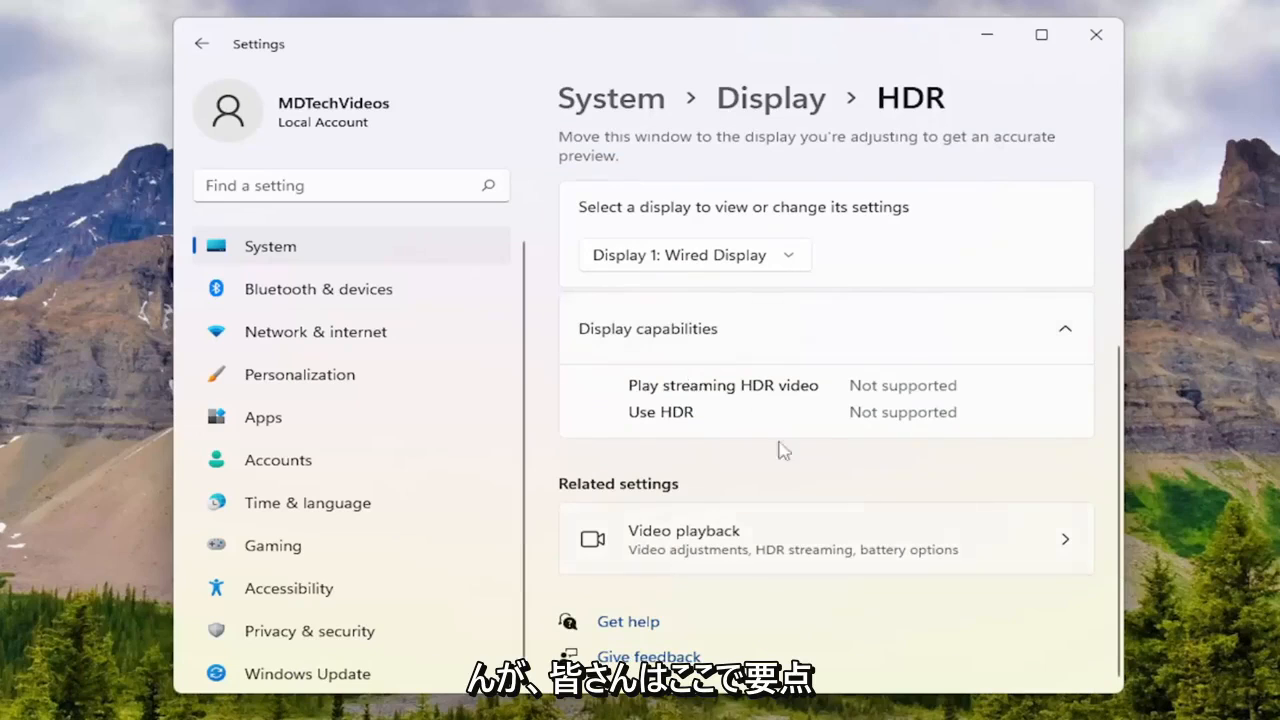